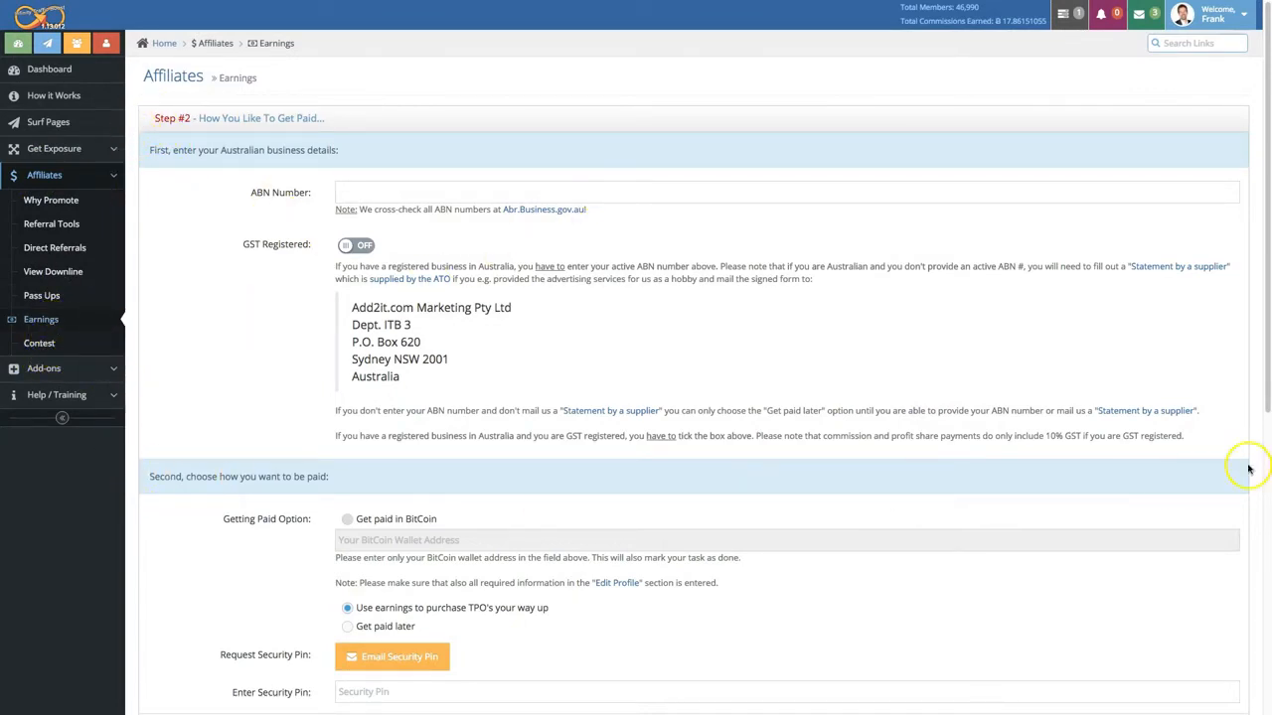
pyautogui.moveTo(132, 239)
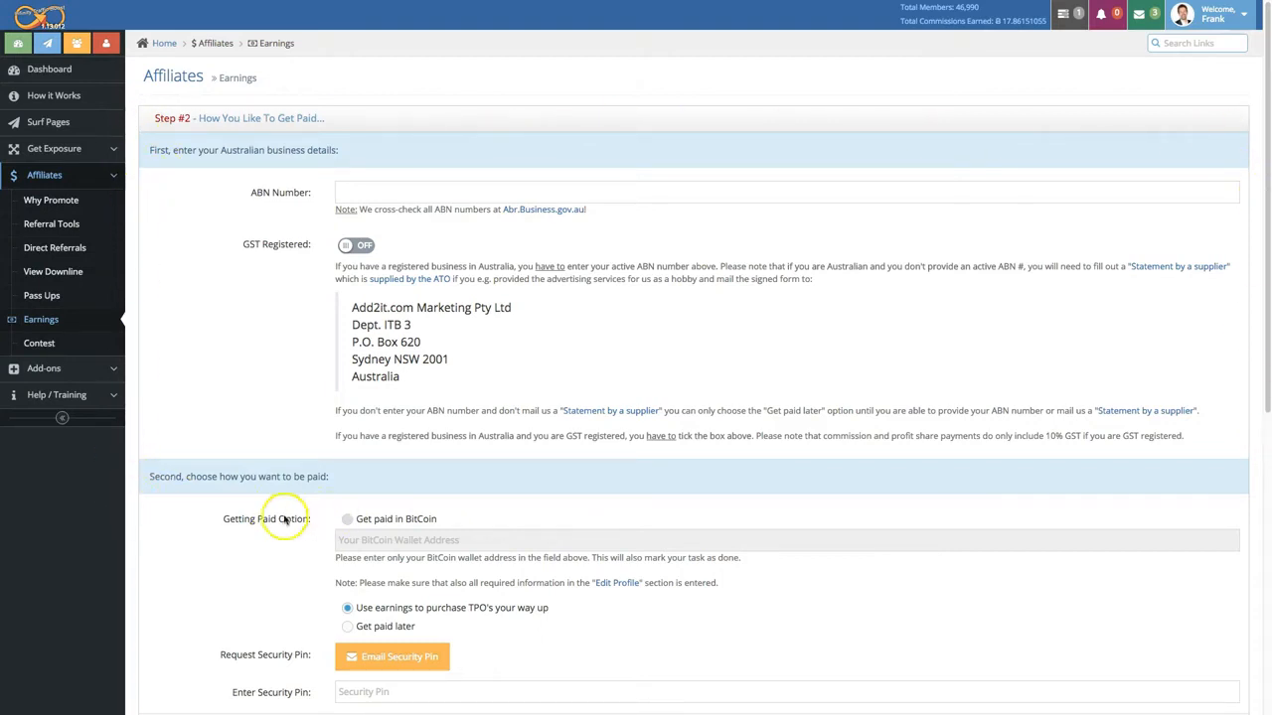
pyautogui.moveTo(484, 238)
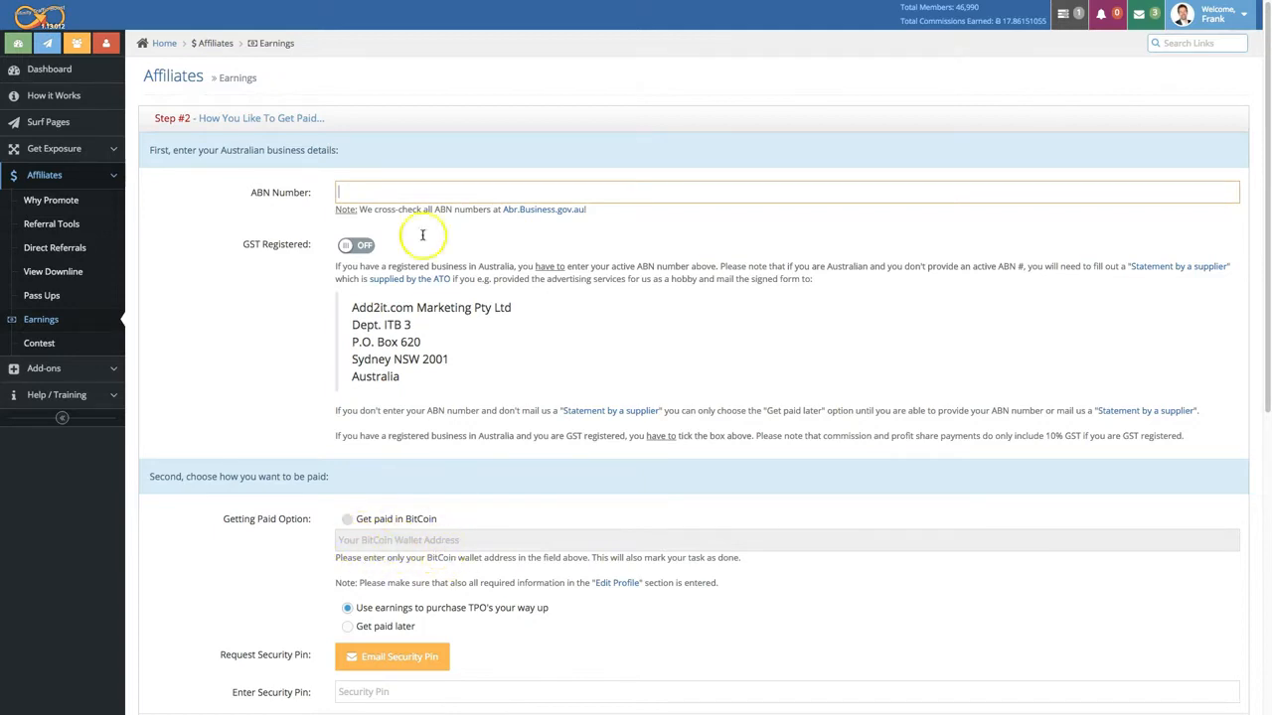
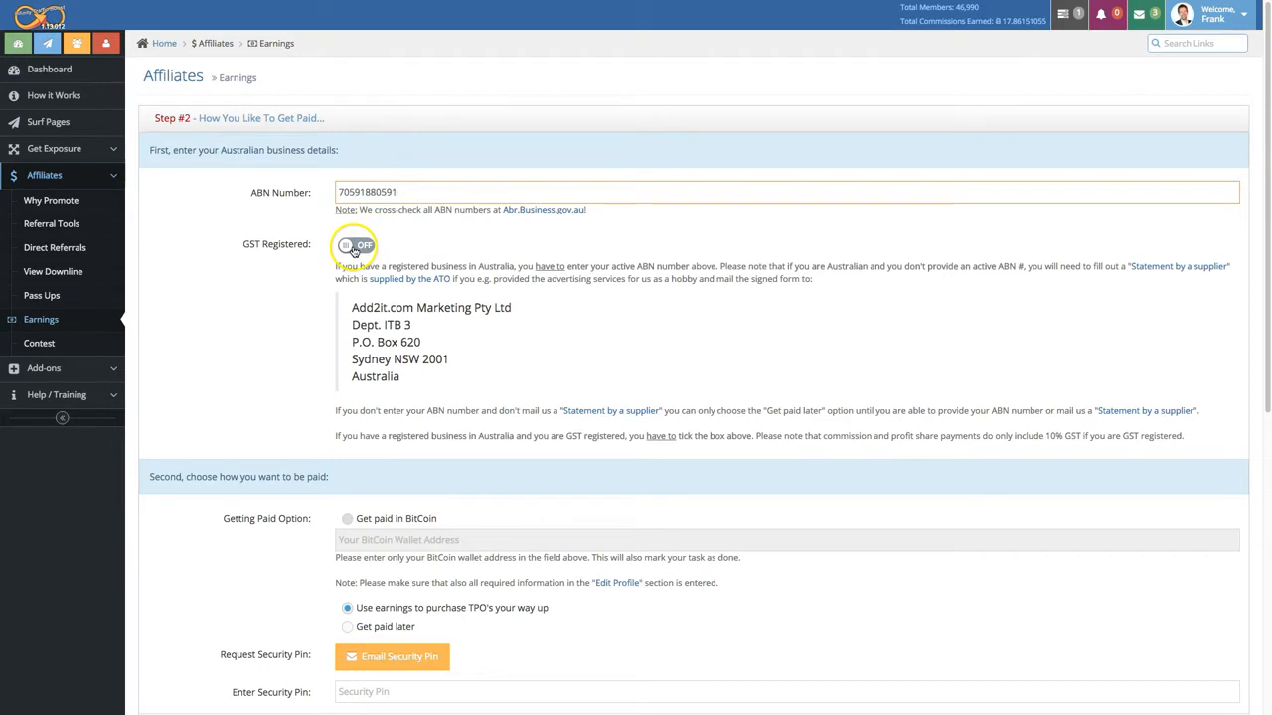
pyautogui.click(356, 245)
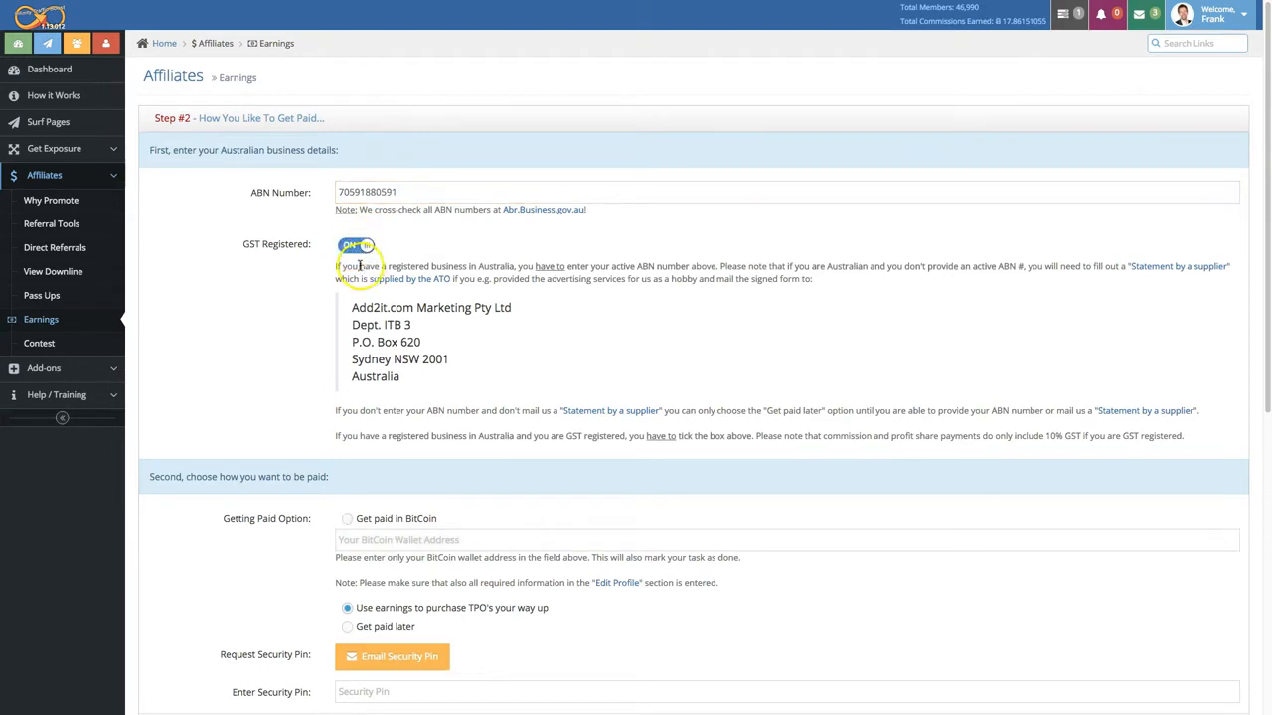
pyautogui.click(355, 246)
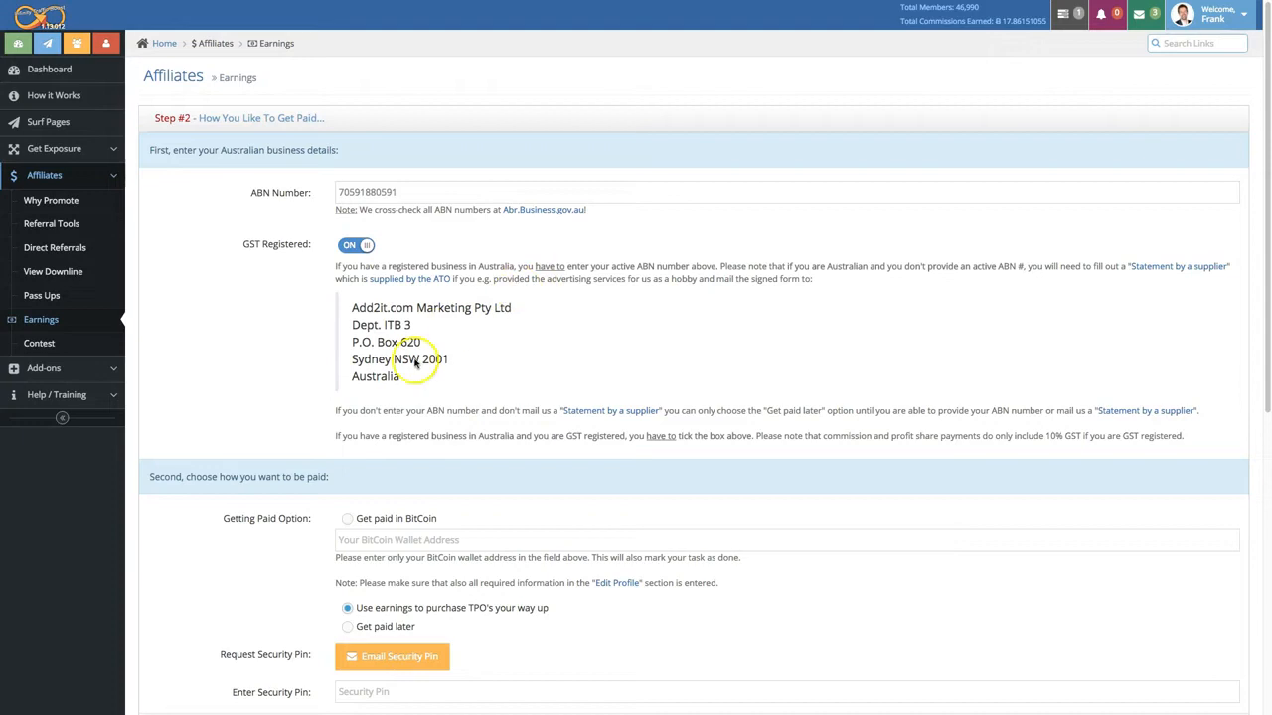
pyautogui.moveTo(436, 388)
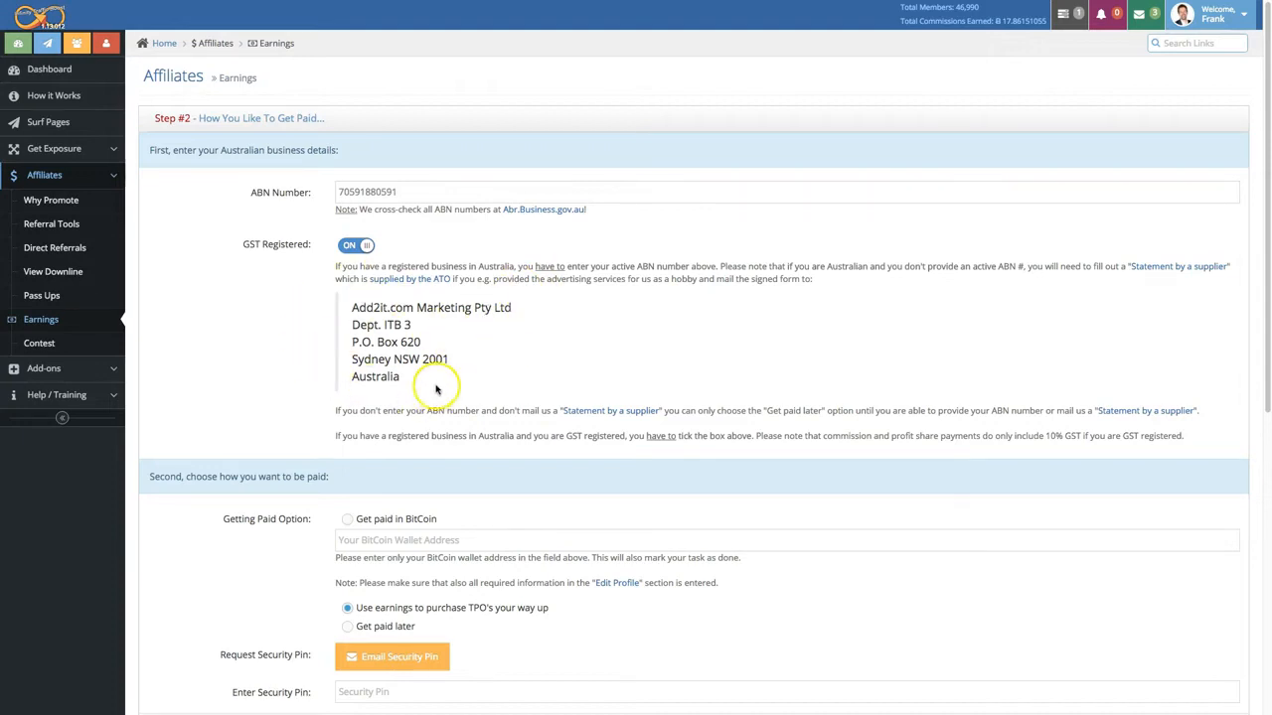
pyautogui.moveTo(584, 403)
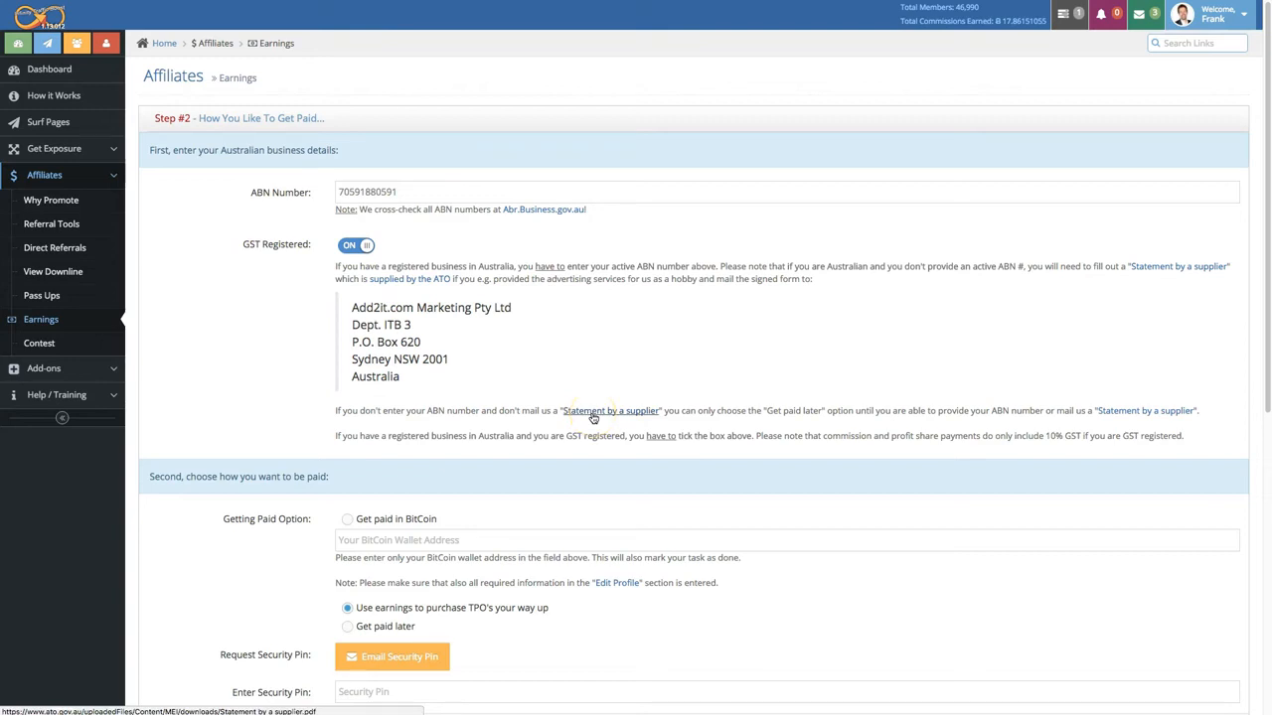
pyautogui.moveTo(469, 375)
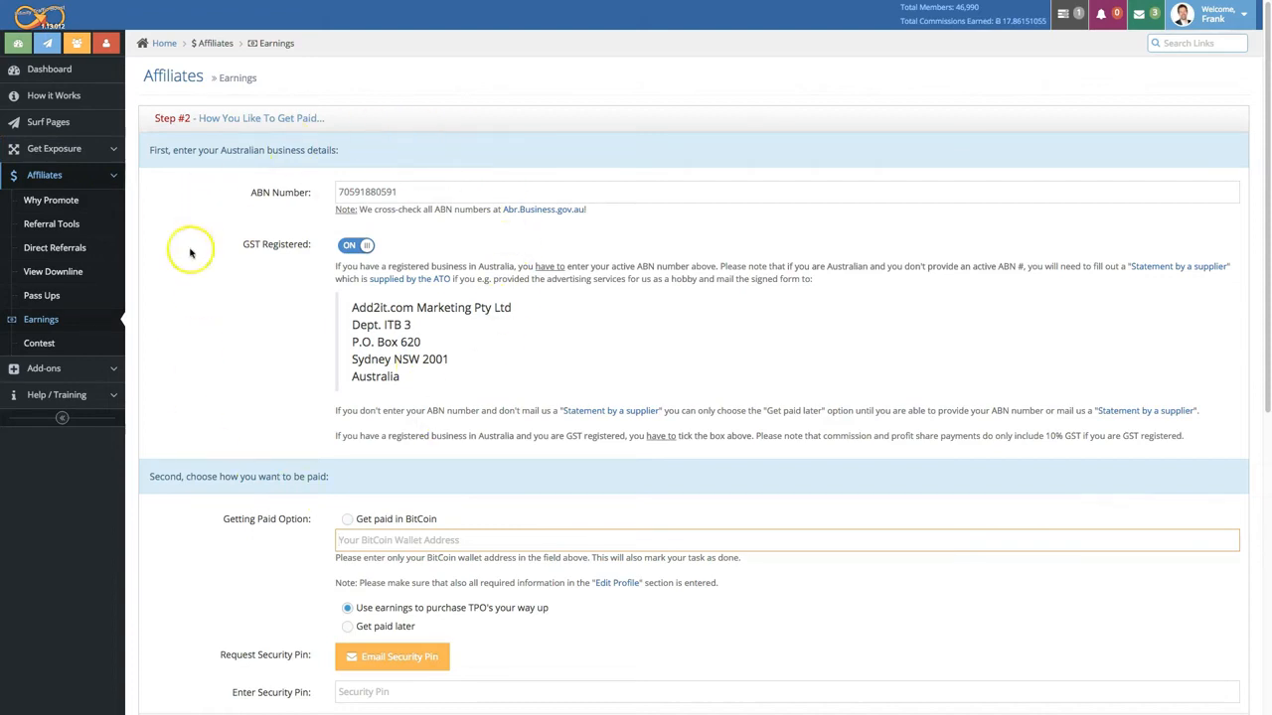
pyautogui.click(378, 539)
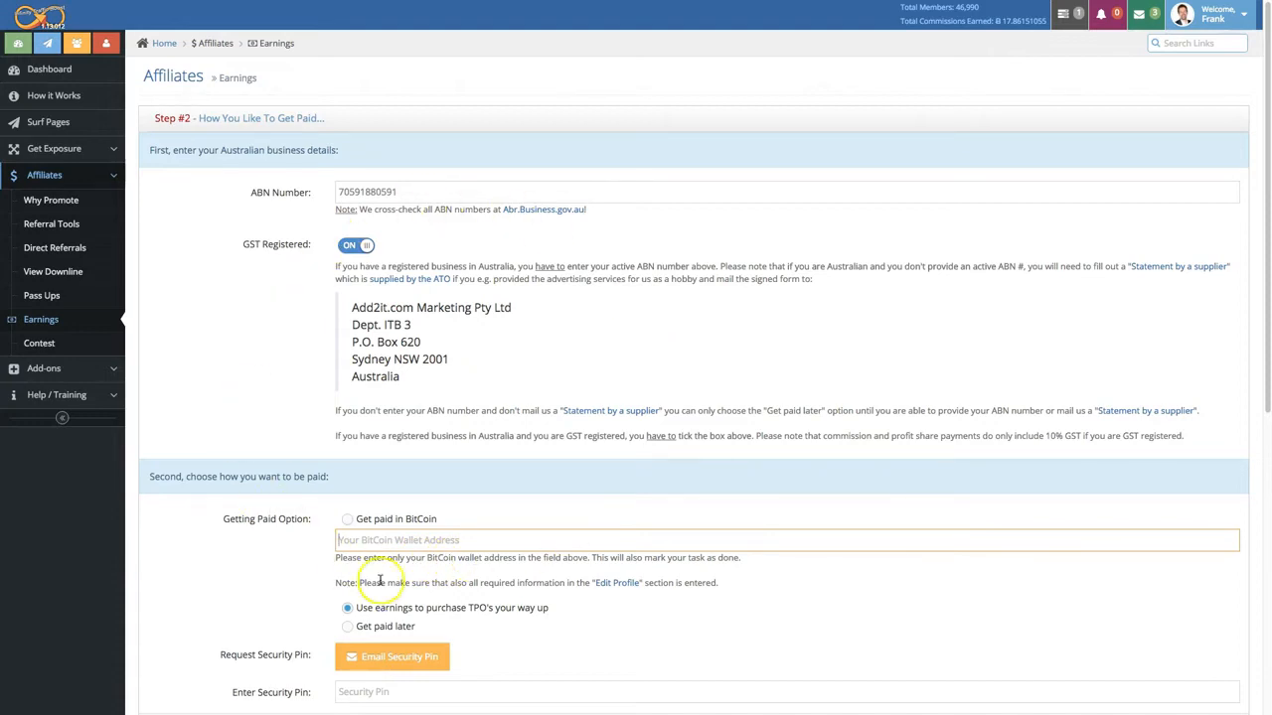
pyautogui.moveTo(512, 619)
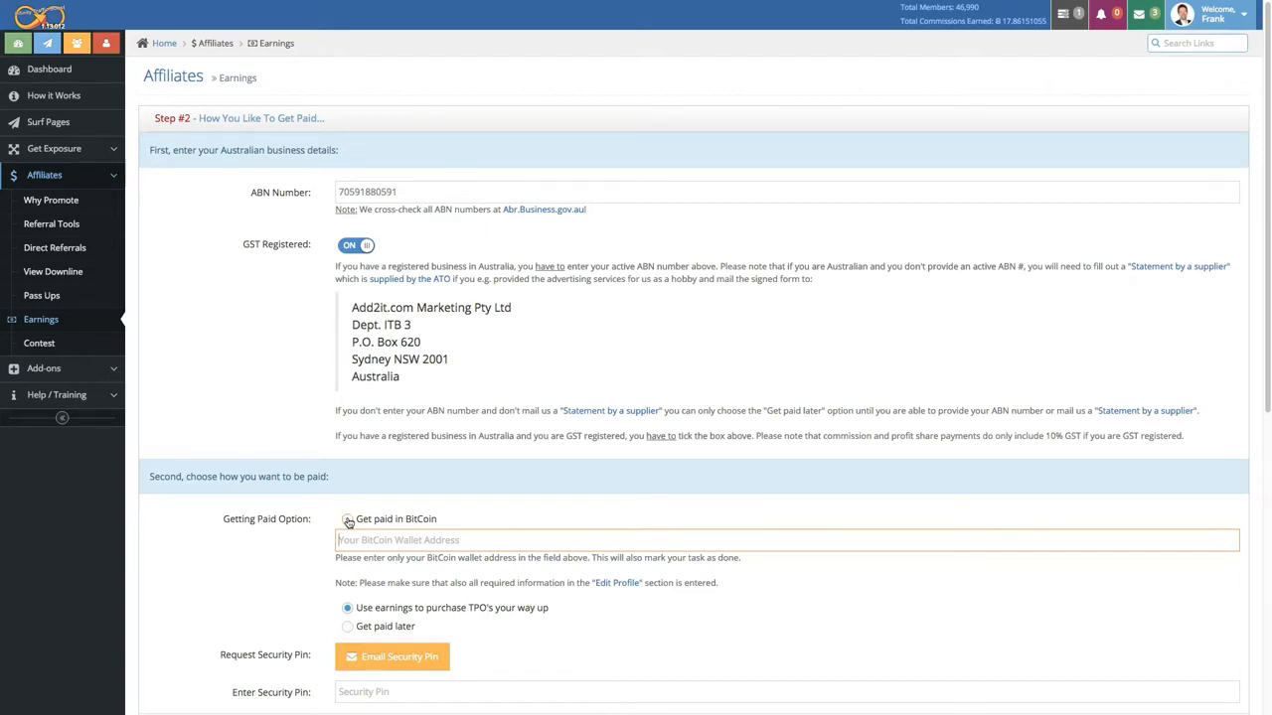
pyautogui.click(348, 519)
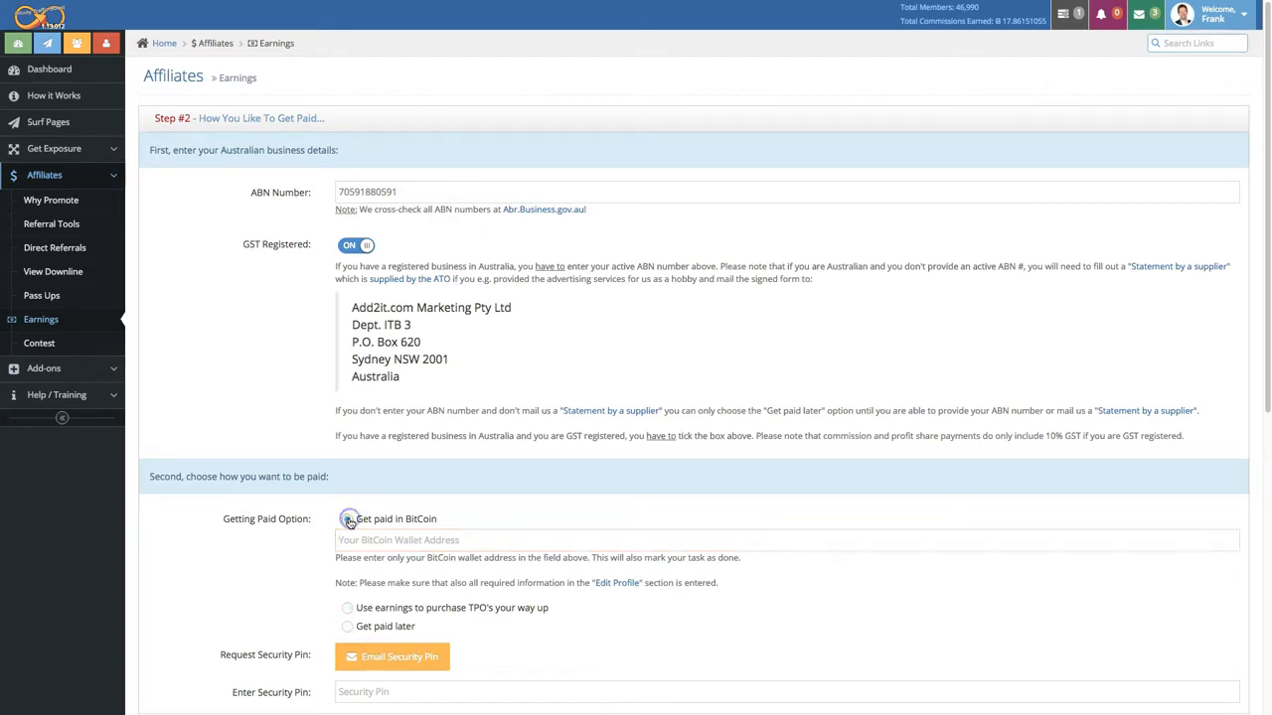
pyautogui.click(347, 518)
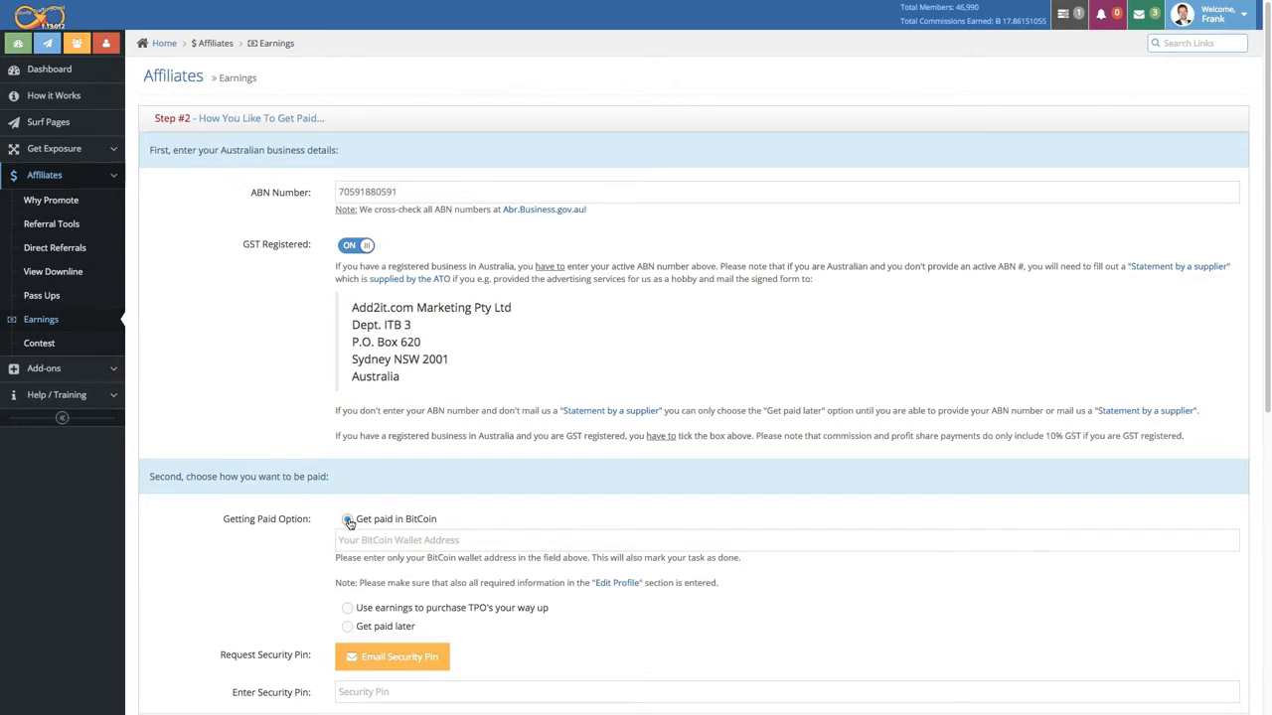
pyautogui.click(347, 518)
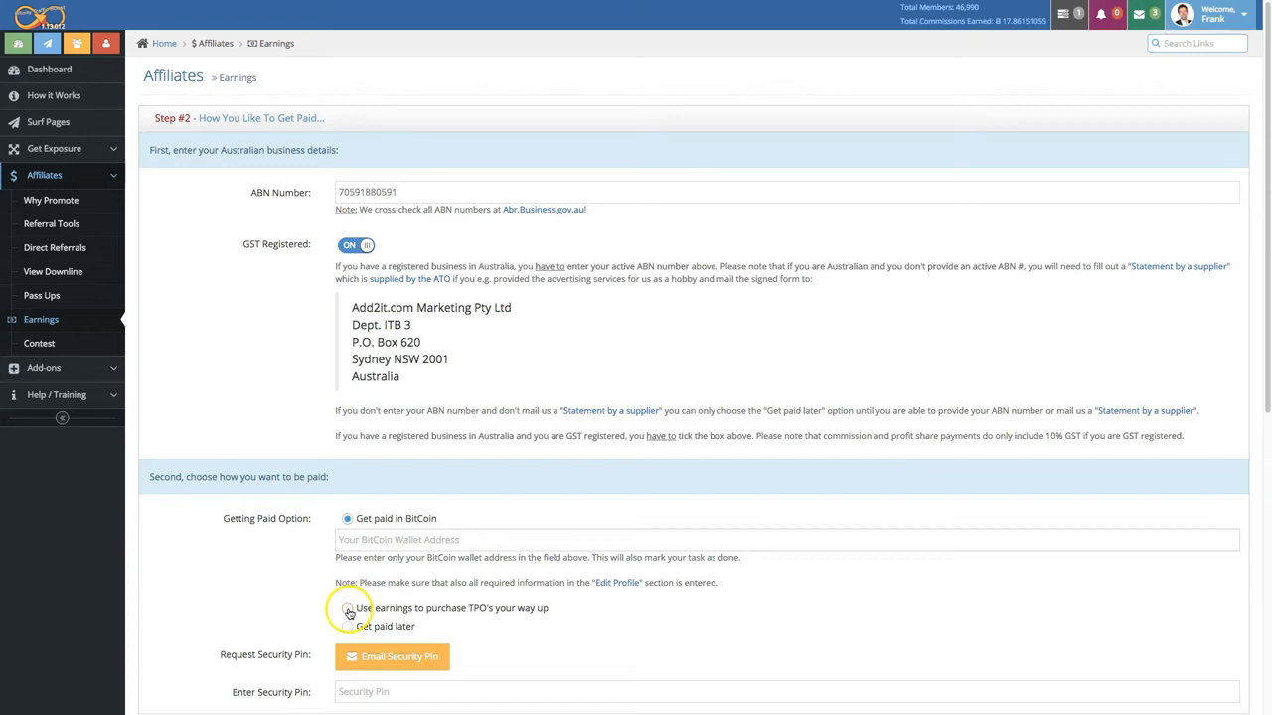
pyautogui.click(348, 607)
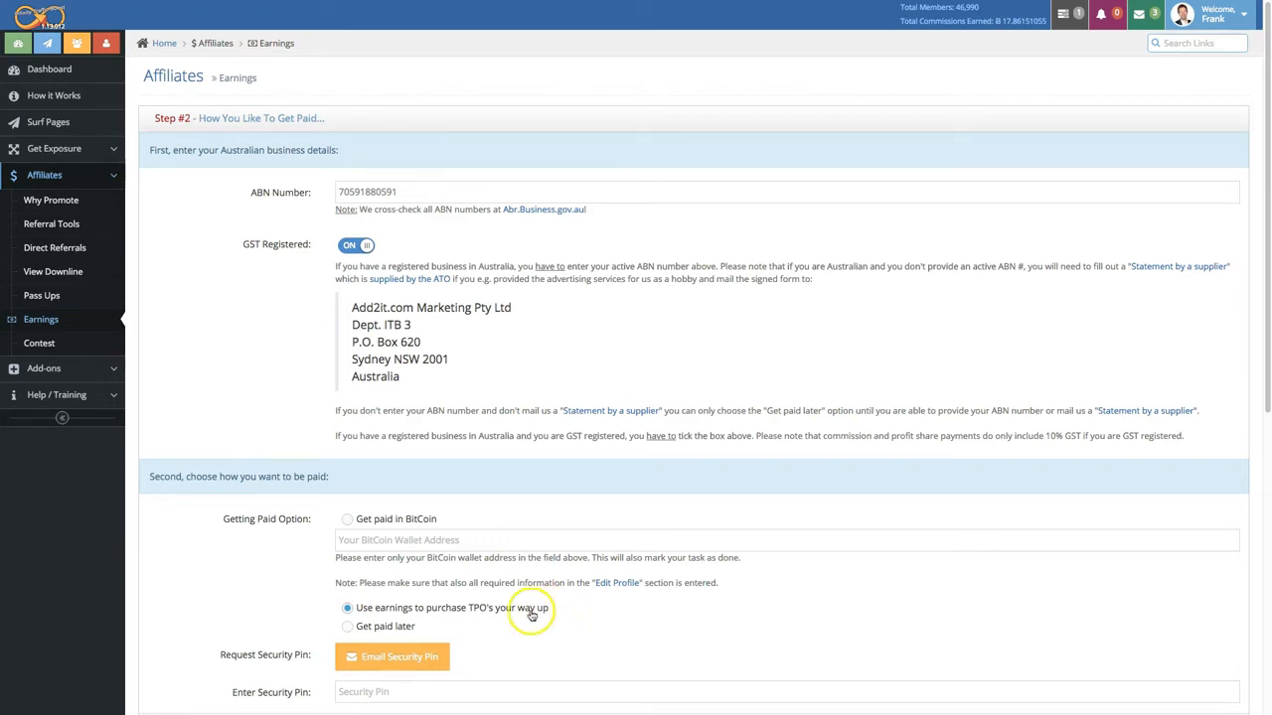
pyautogui.moveTo(532, 611)
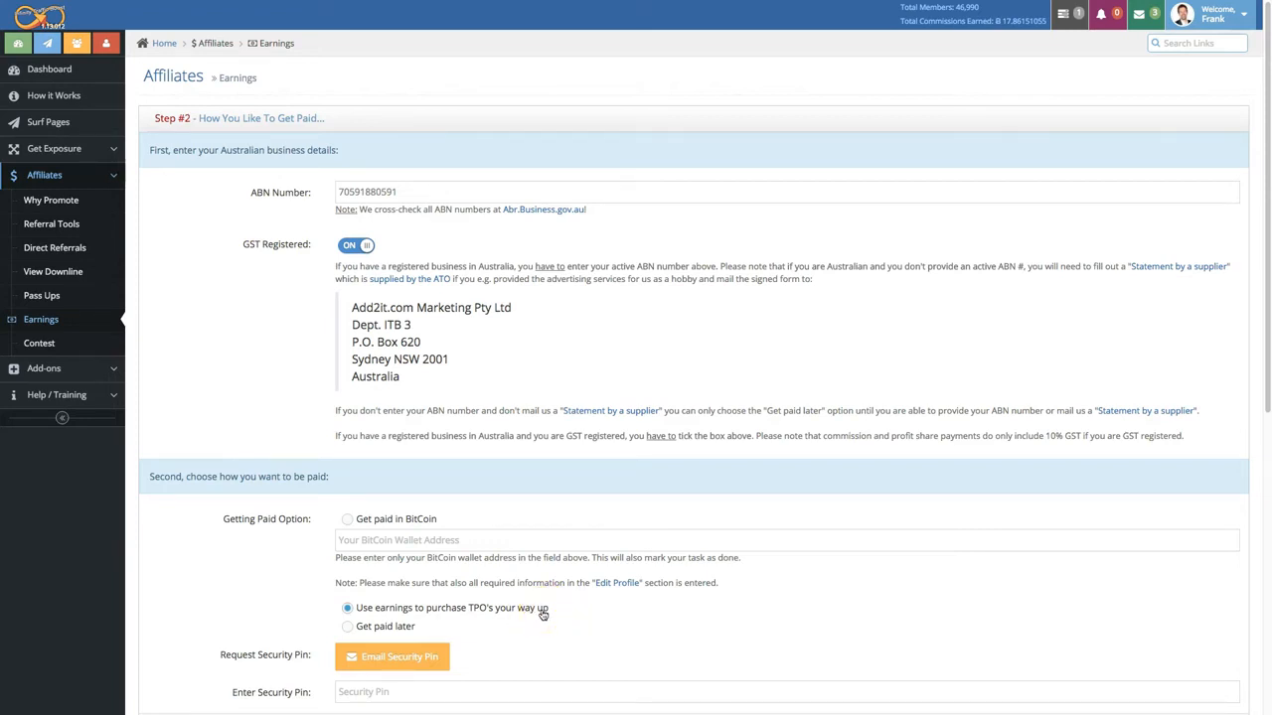
pyautogui.moveTo(533, 614)
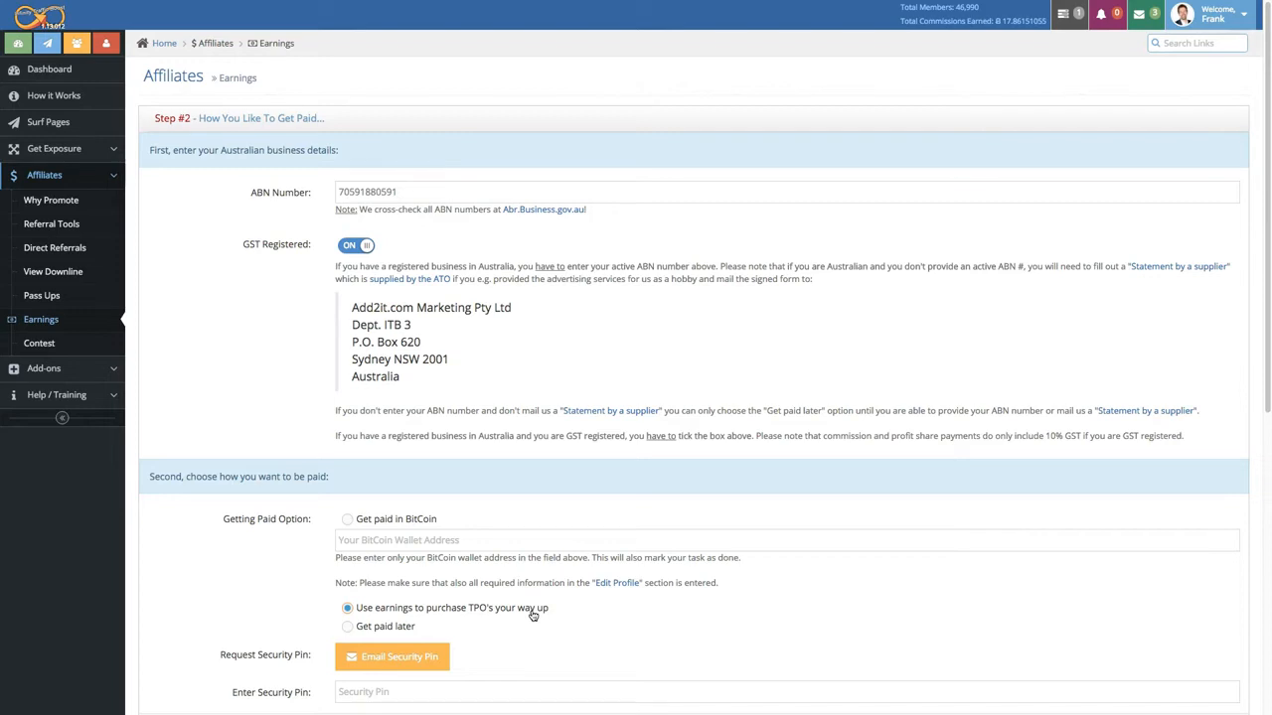
pyautogui.moveTo(532, 616)
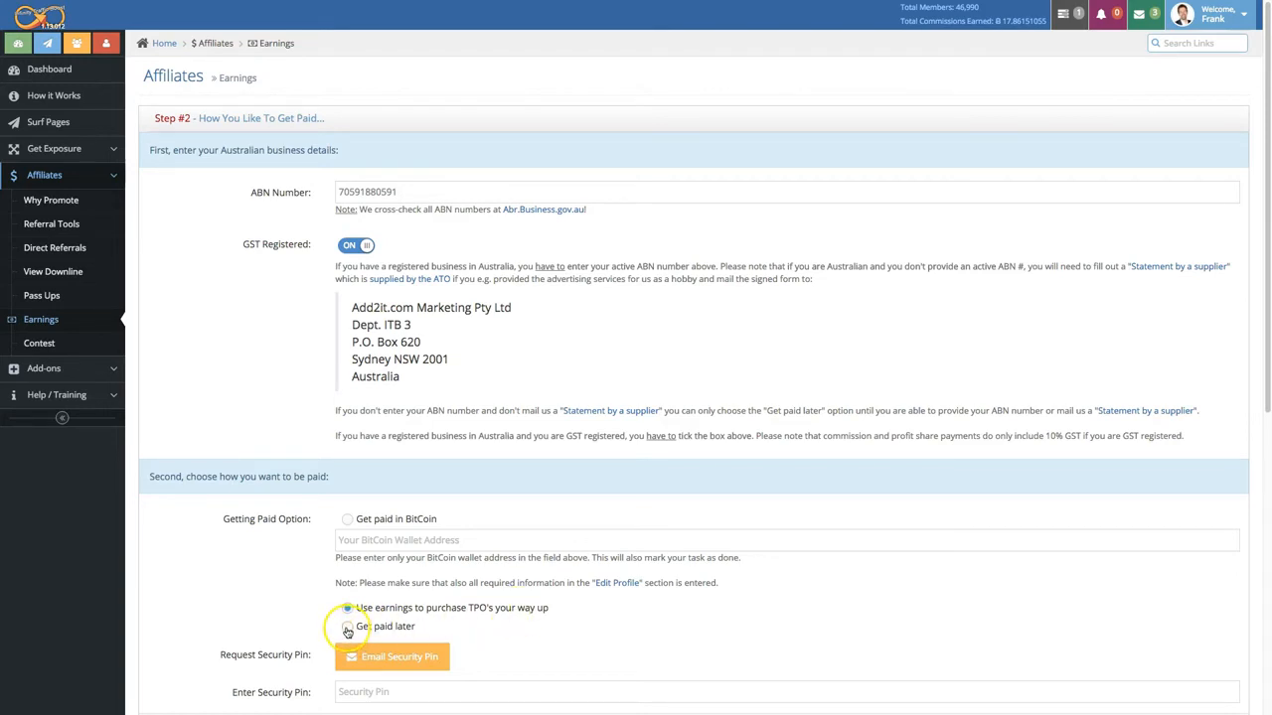
# Step: Choose the 'Get paid later' payout option and review Your Commissions
pyautogui.click(347, 626)
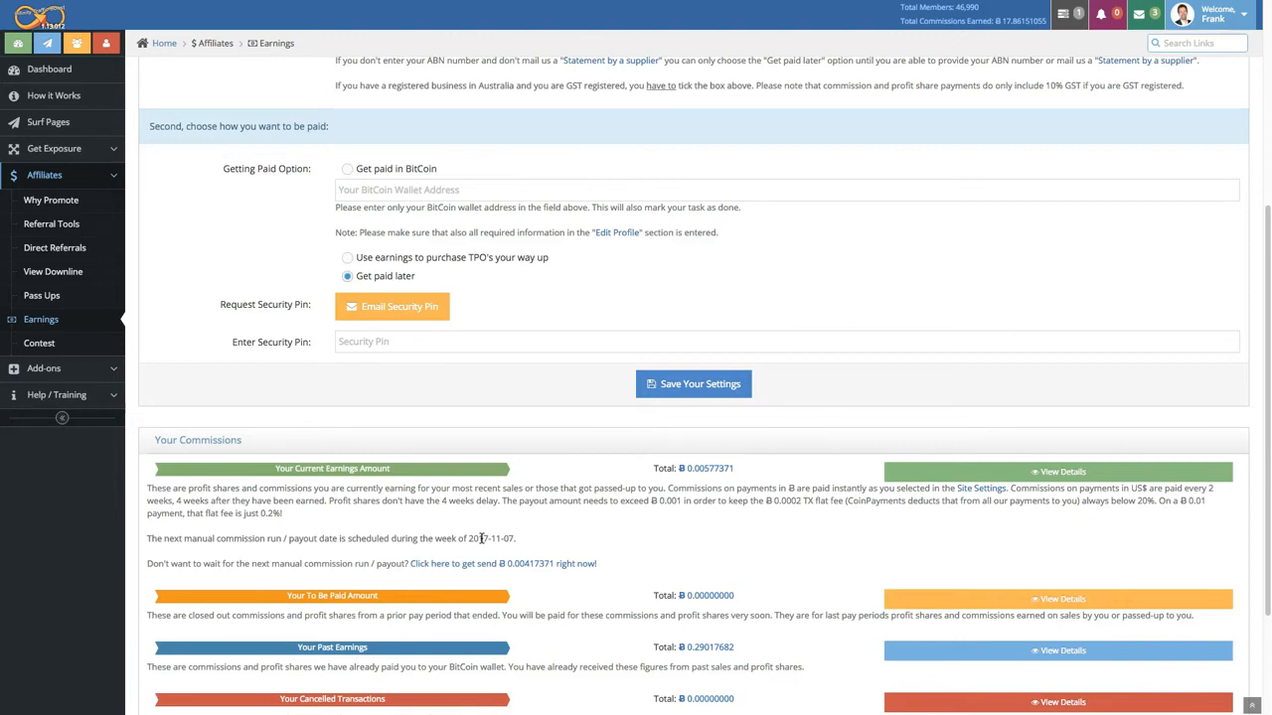
pyautogui.moveTo(485, 551)
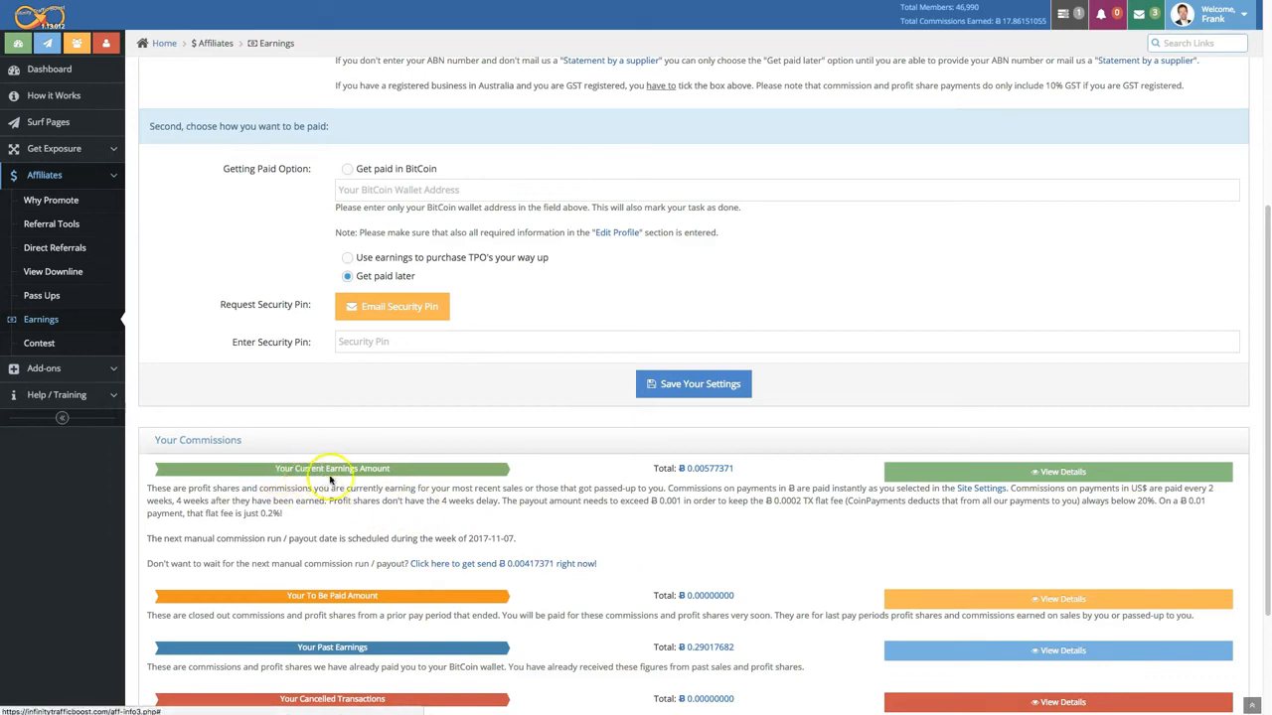
pyautogui.moveTo(545, 578)
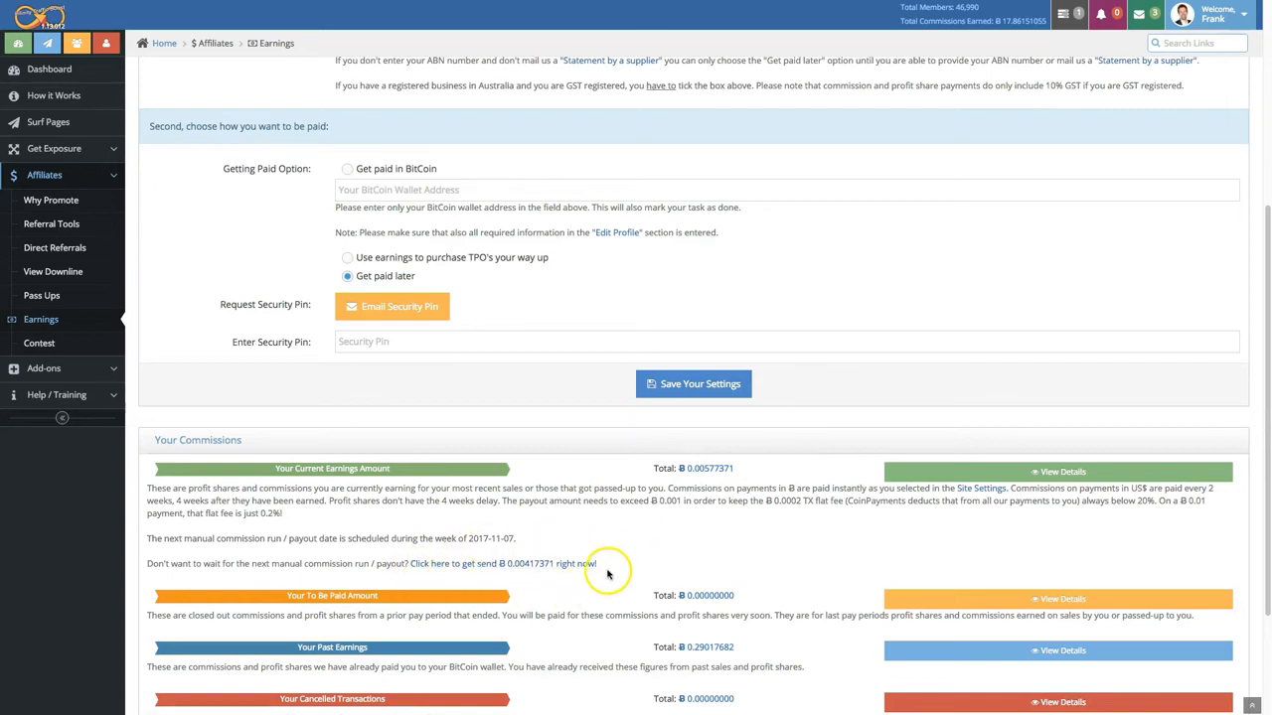
pyautogui.moveTo(608, 568)
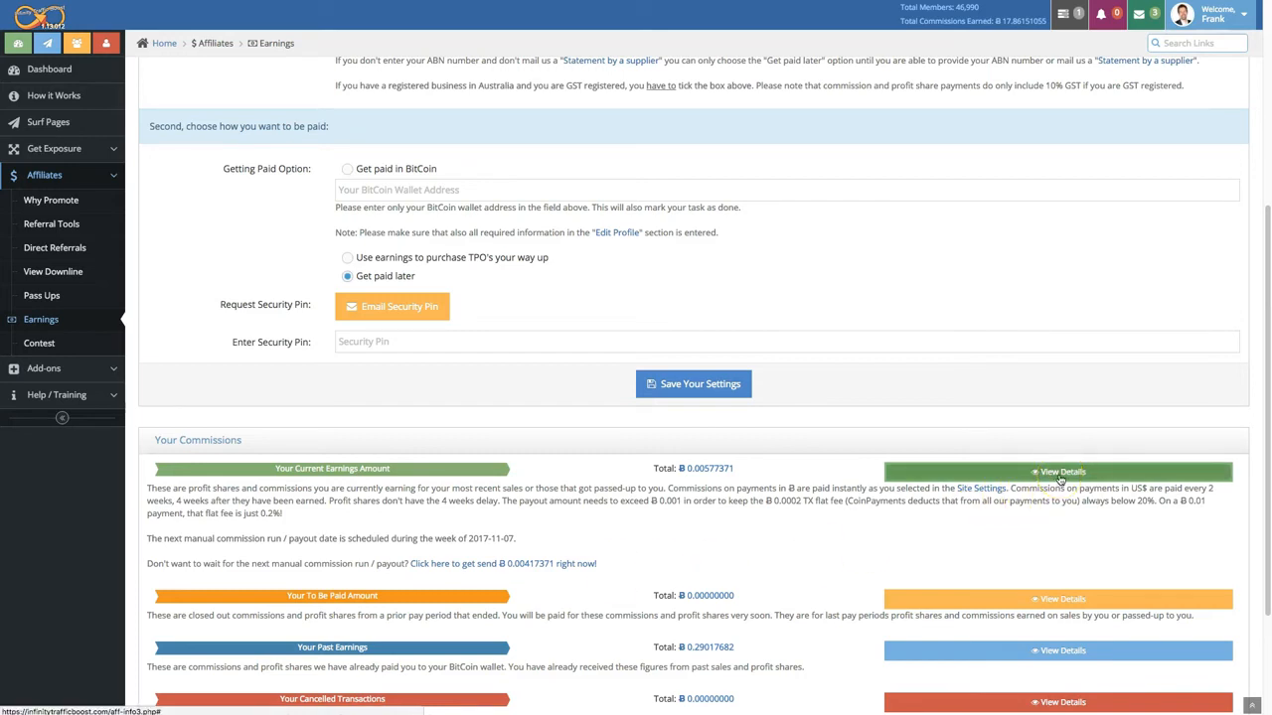
pyautogui.scroll(-3)
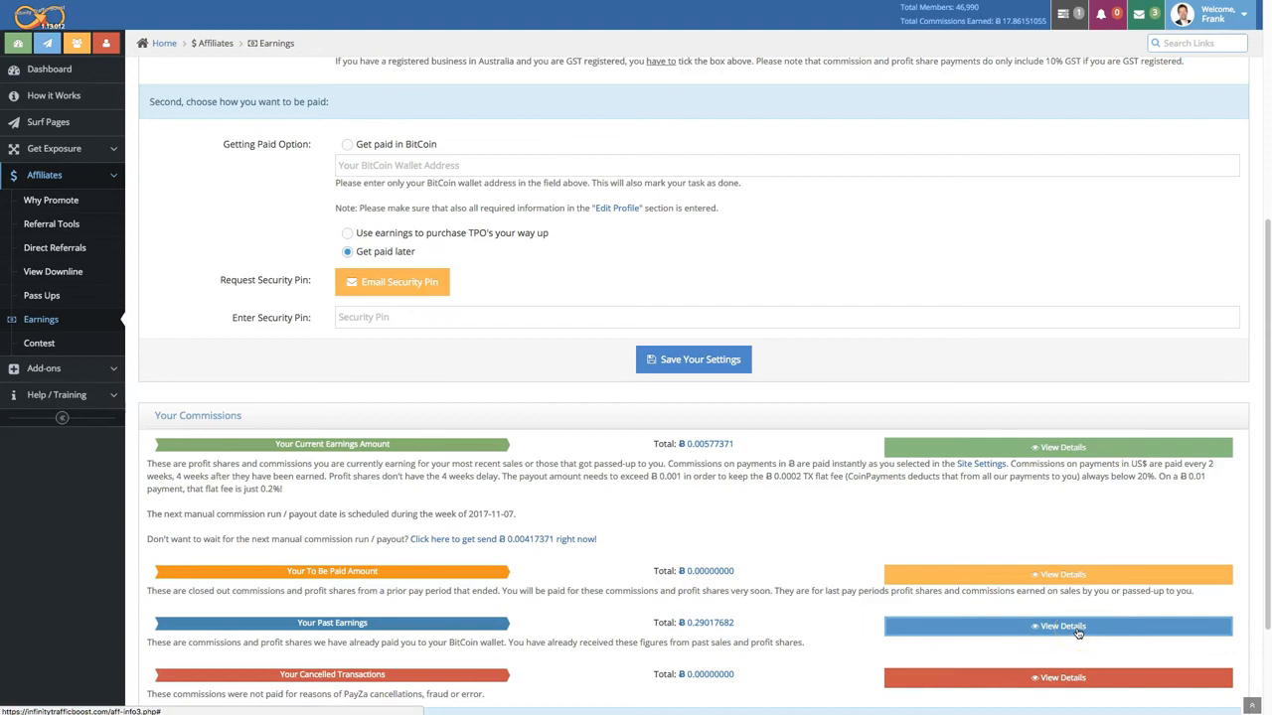
pyautogui.moveTo(757, 629)
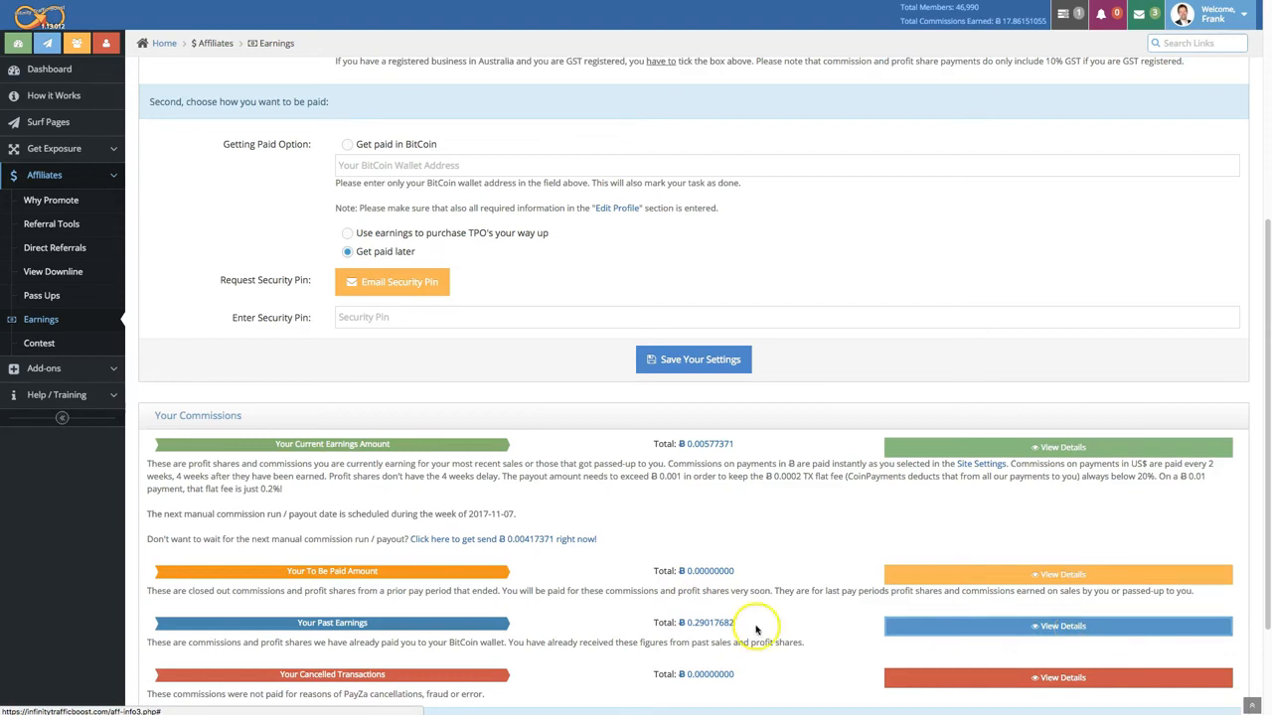
pyautogui.moveTo(794, 677)
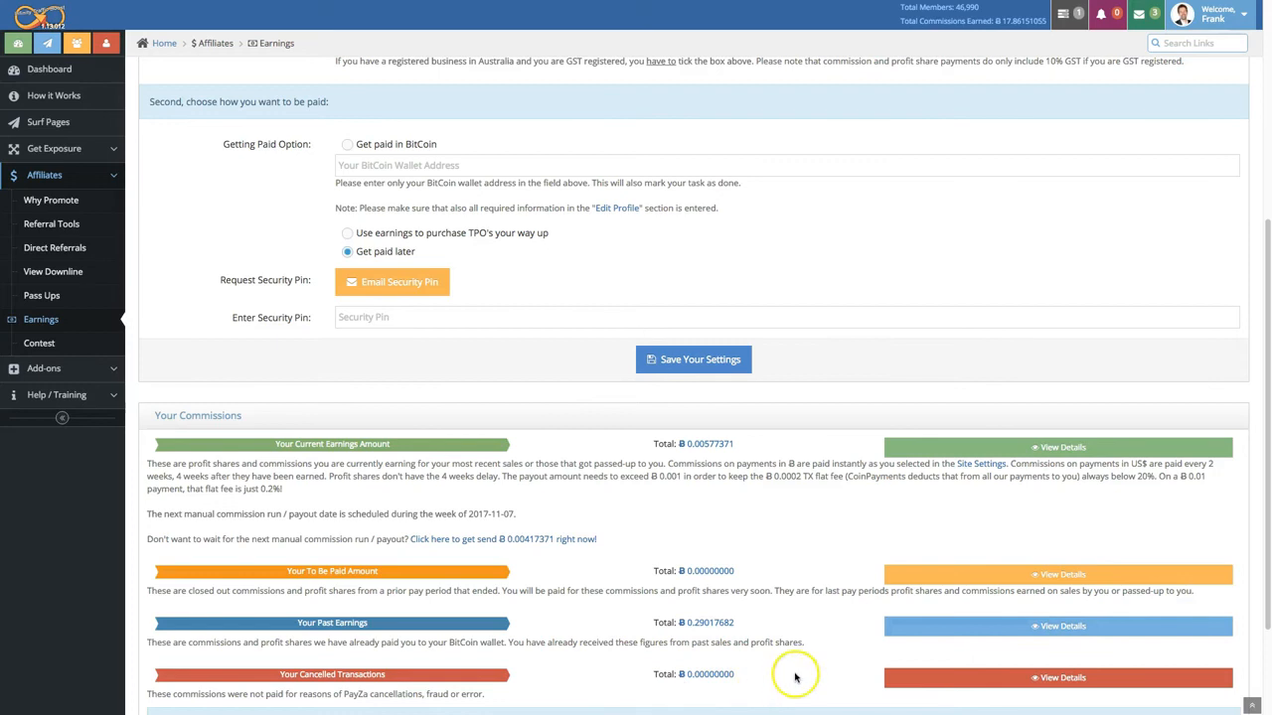
pyautogui.moveTo(846, 677)
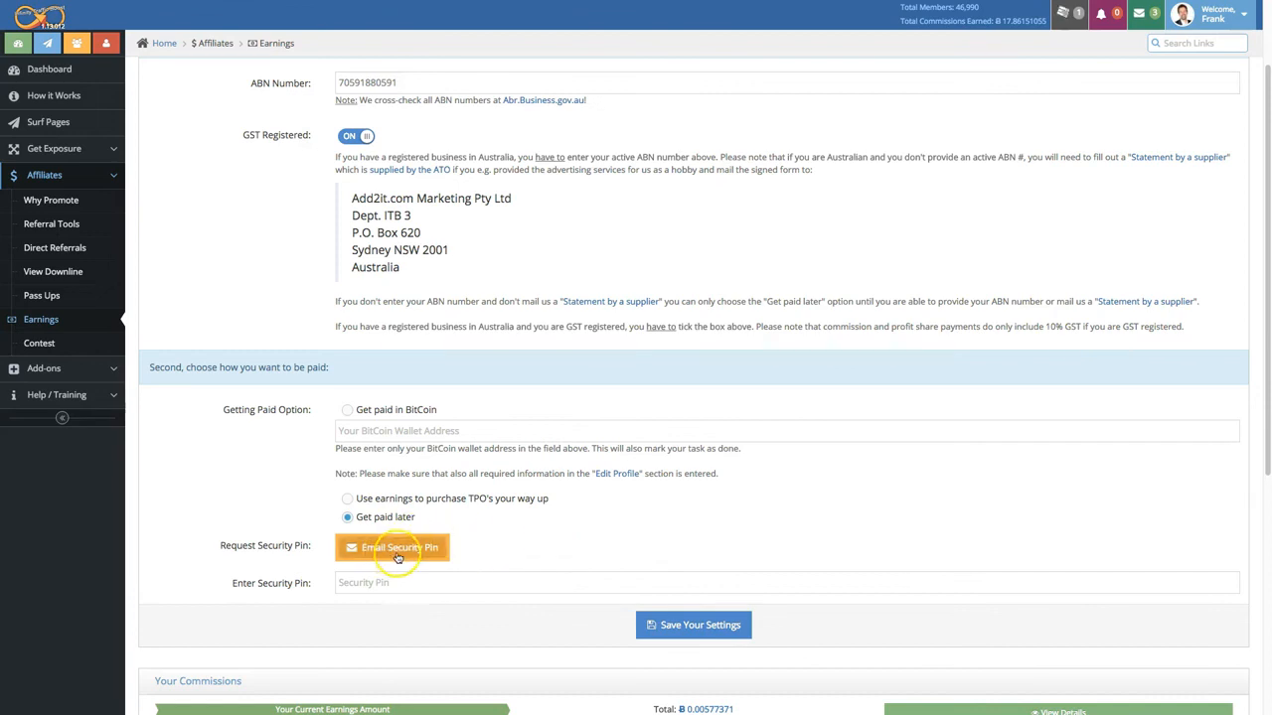
# Step: Request a security pin by email and dismiss the pin-sent confirmation
pyautogui.click(393, 547)
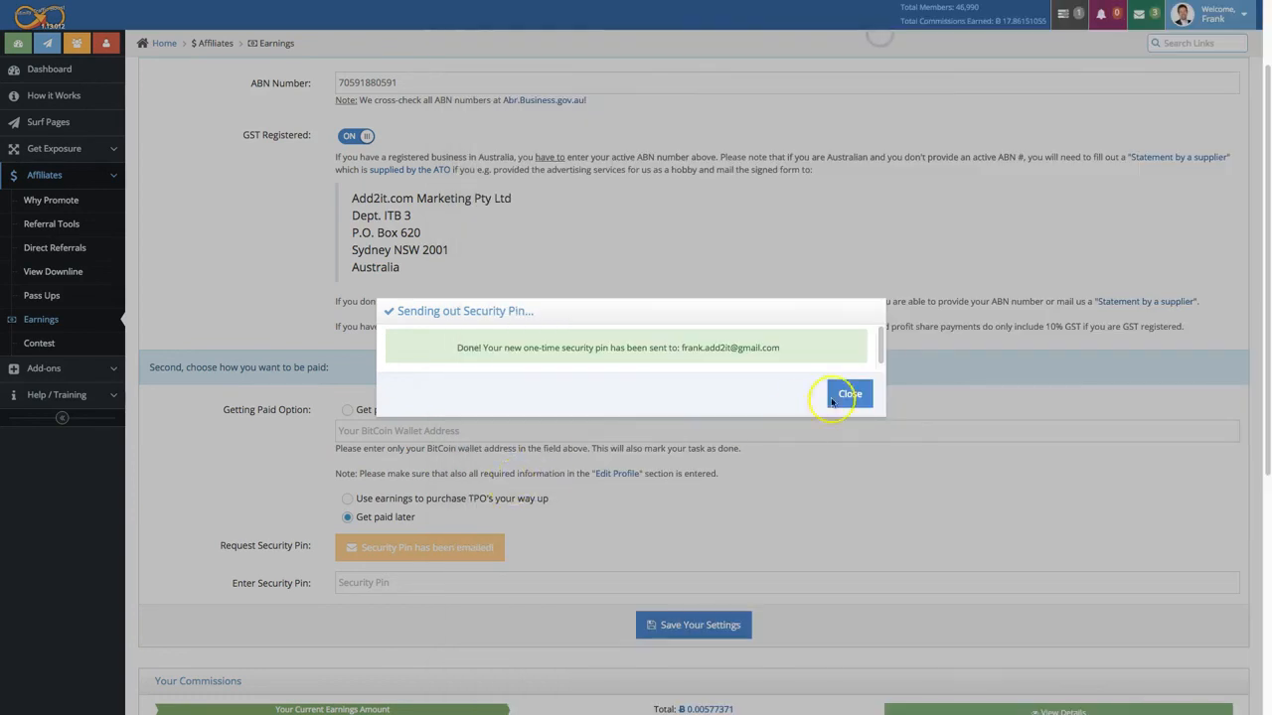
pyautogui.rightClick(393, 582)
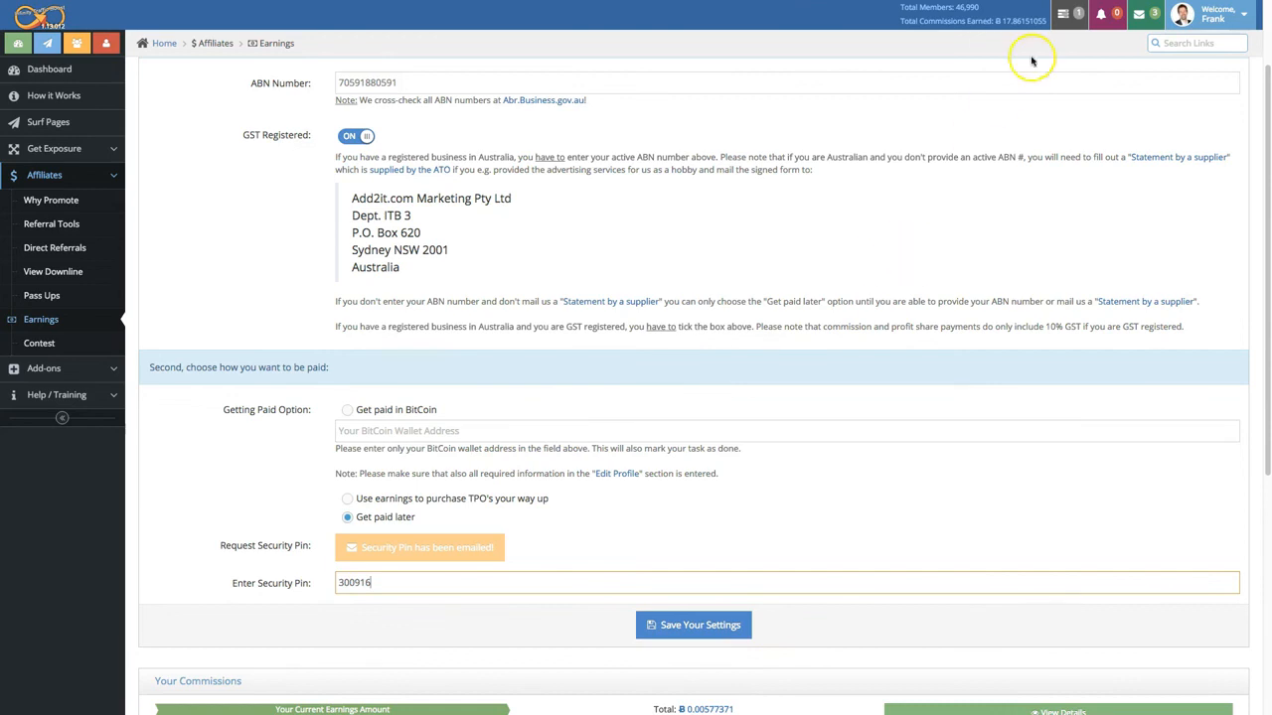
pyautogui.click(785, 430)
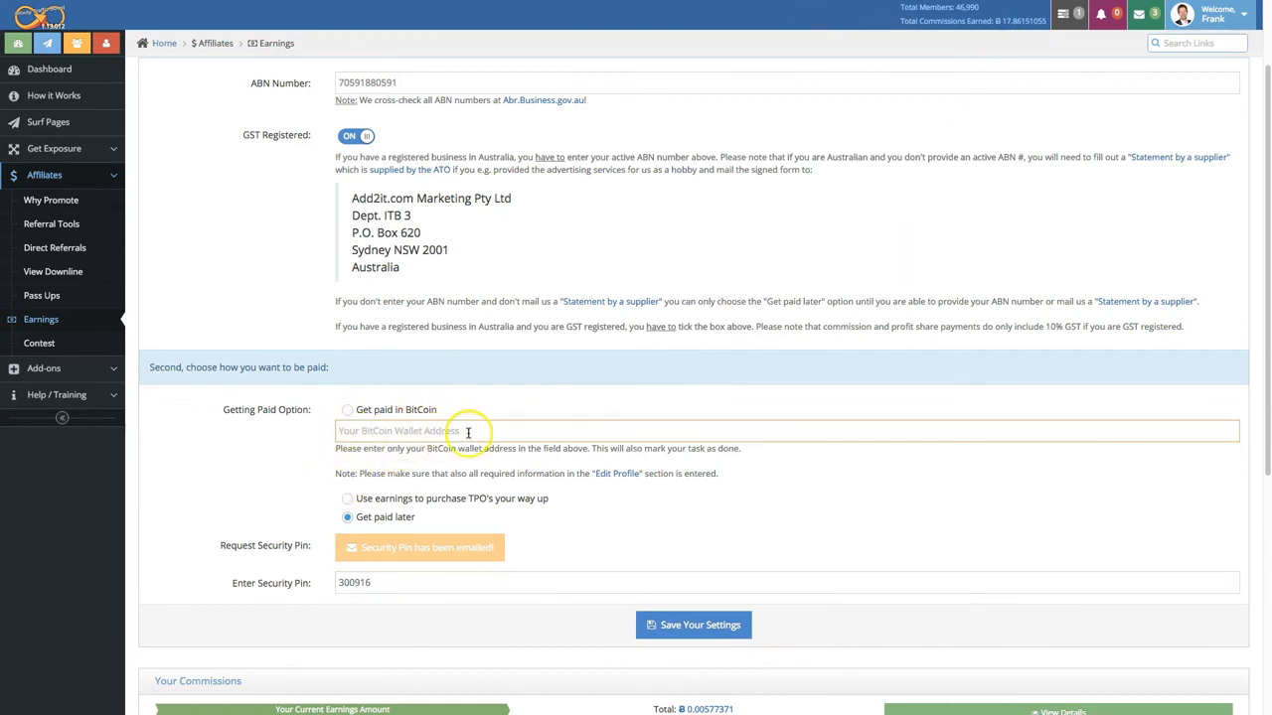
pyautogui.moveTo(560, 536)
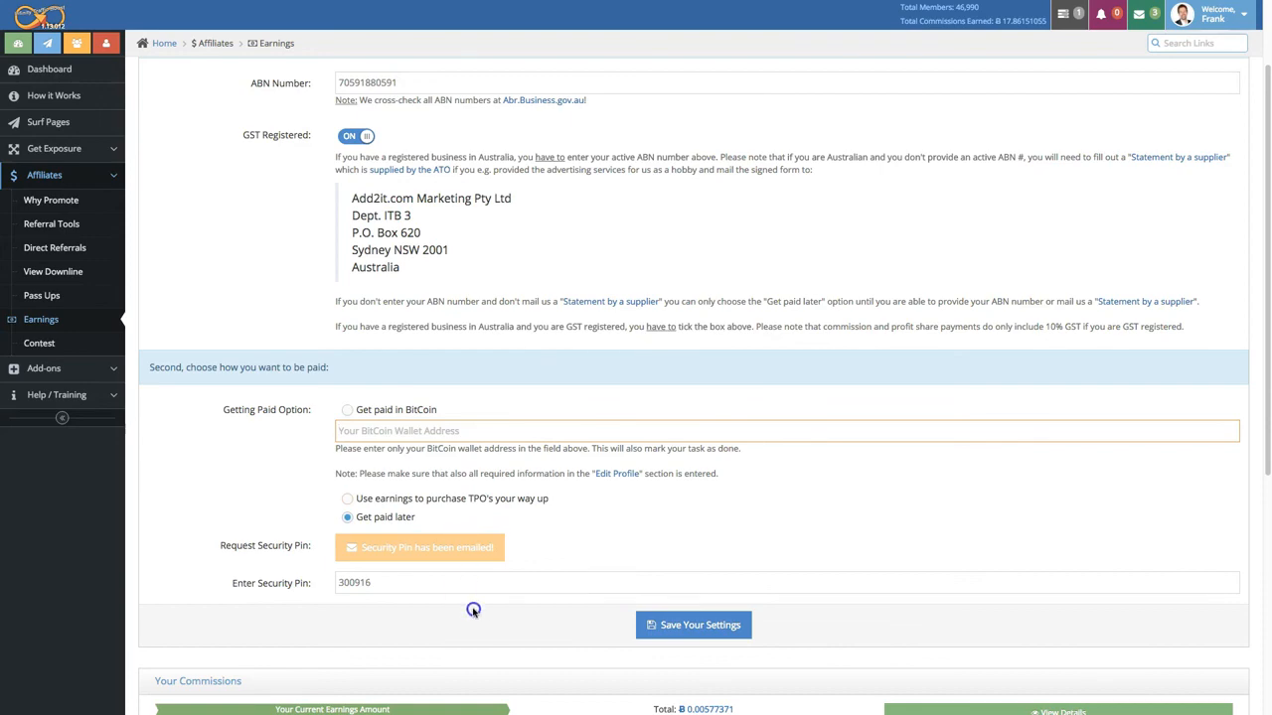
pyautogui.moveTo(467, 613)
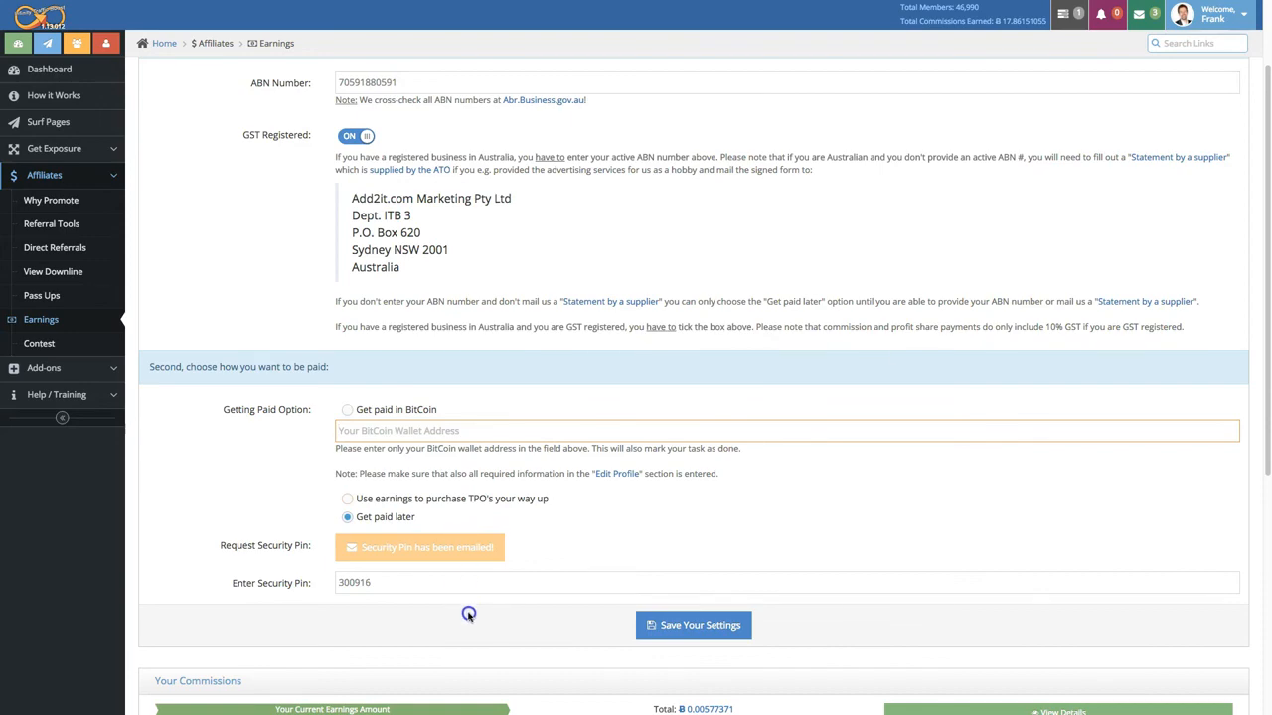